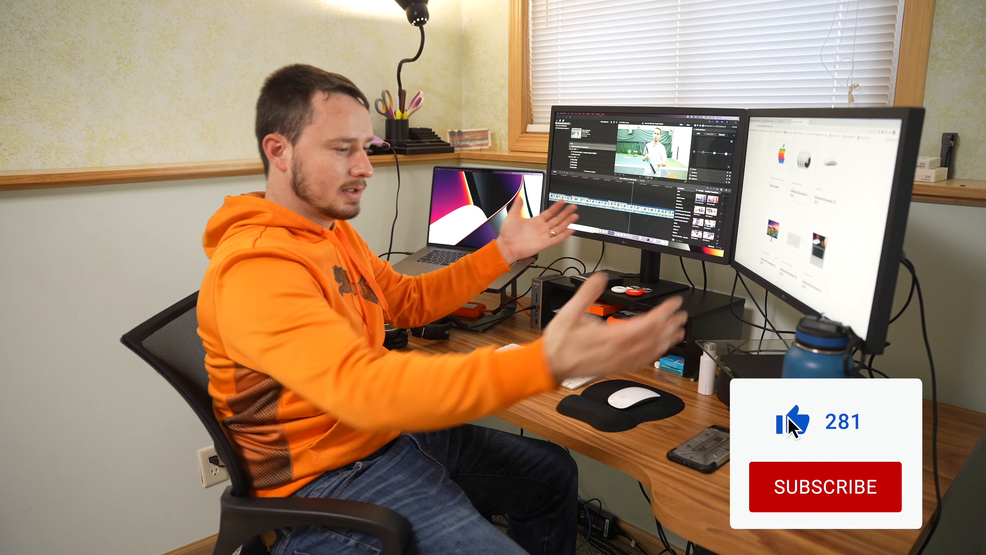
pyautogui.click(824, 486)
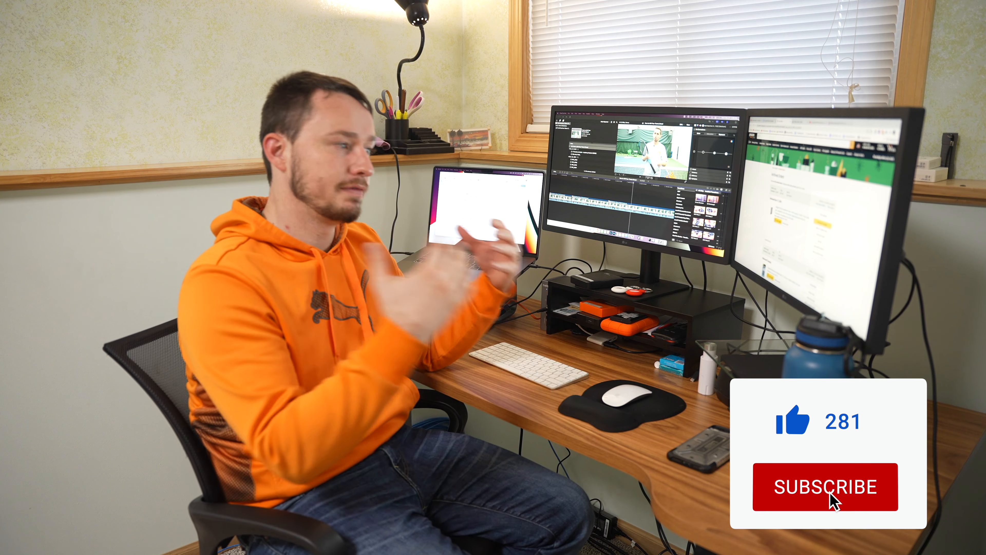
pyautogui.click(826, 488)
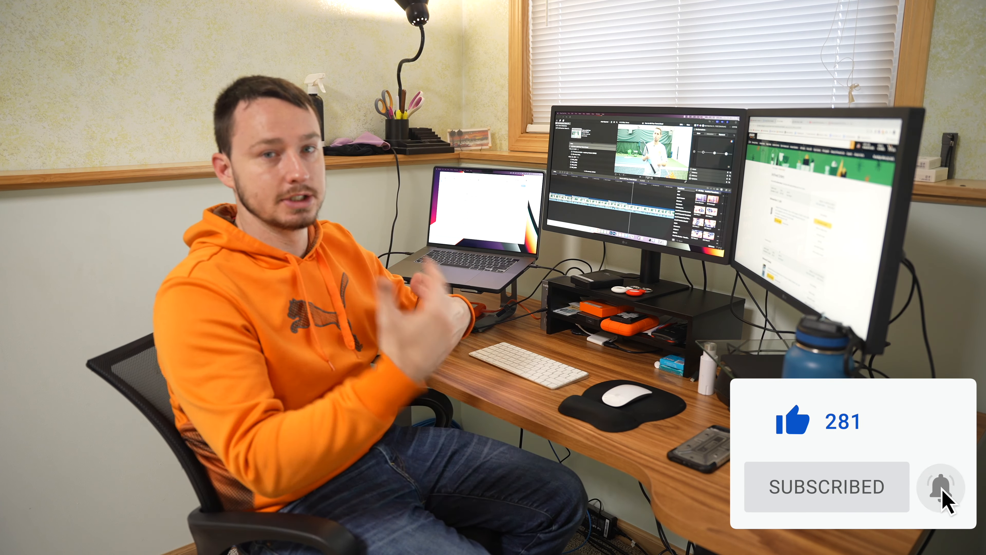